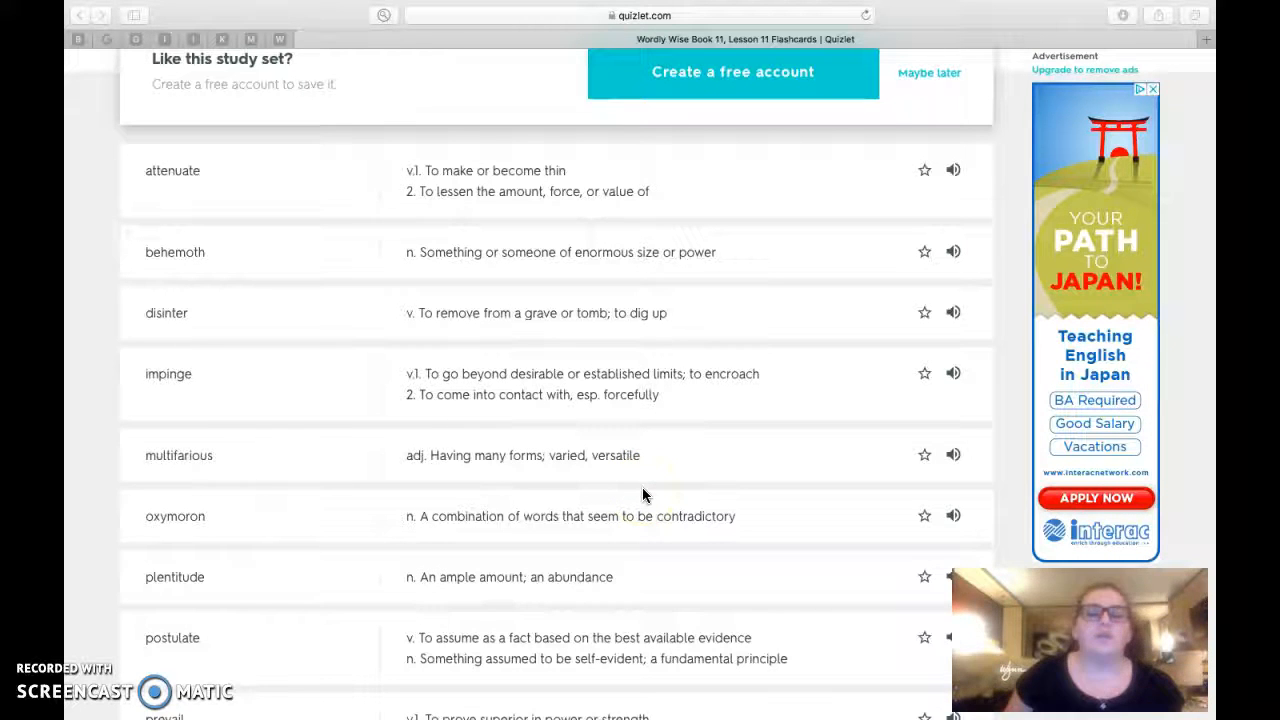
Scroll the Lesson 11 term list down so disinter through prevail are showing
{"action": "scroll", "scroll_direction": "down", "scroll_amount": 3}
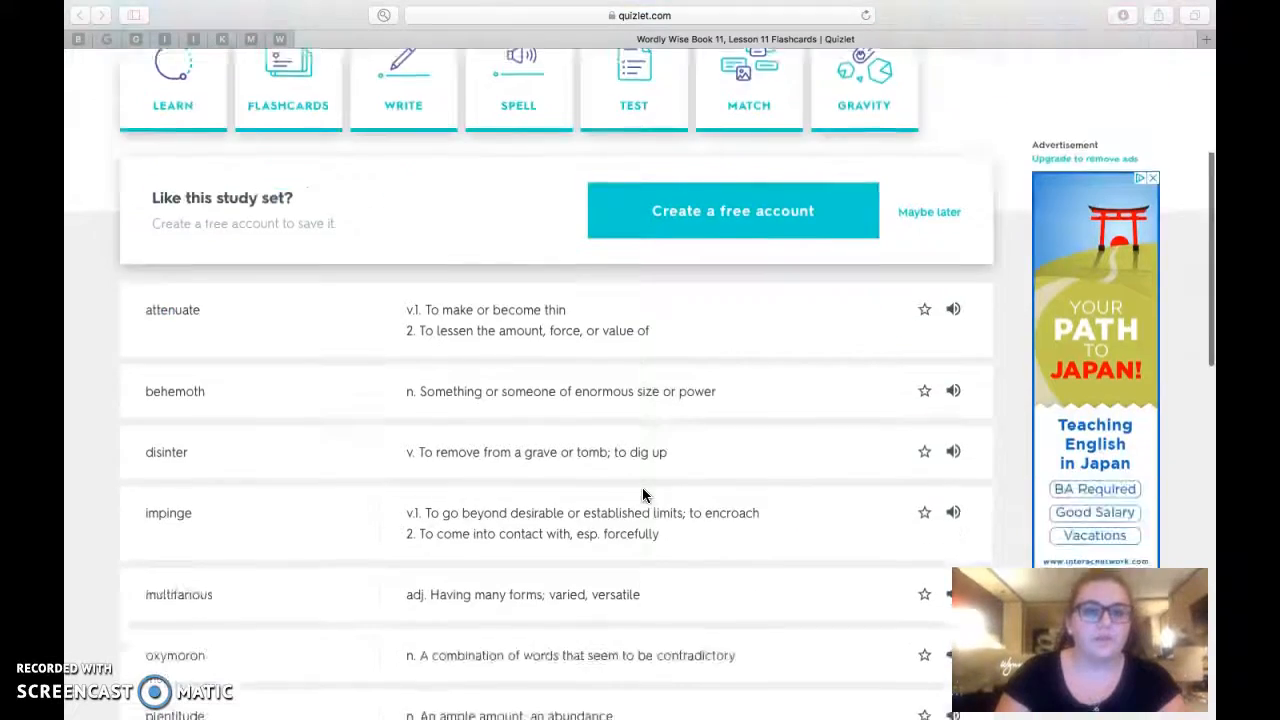
{"action": "scroll", "scroll_direction": "down", "scroll_amount": 3}
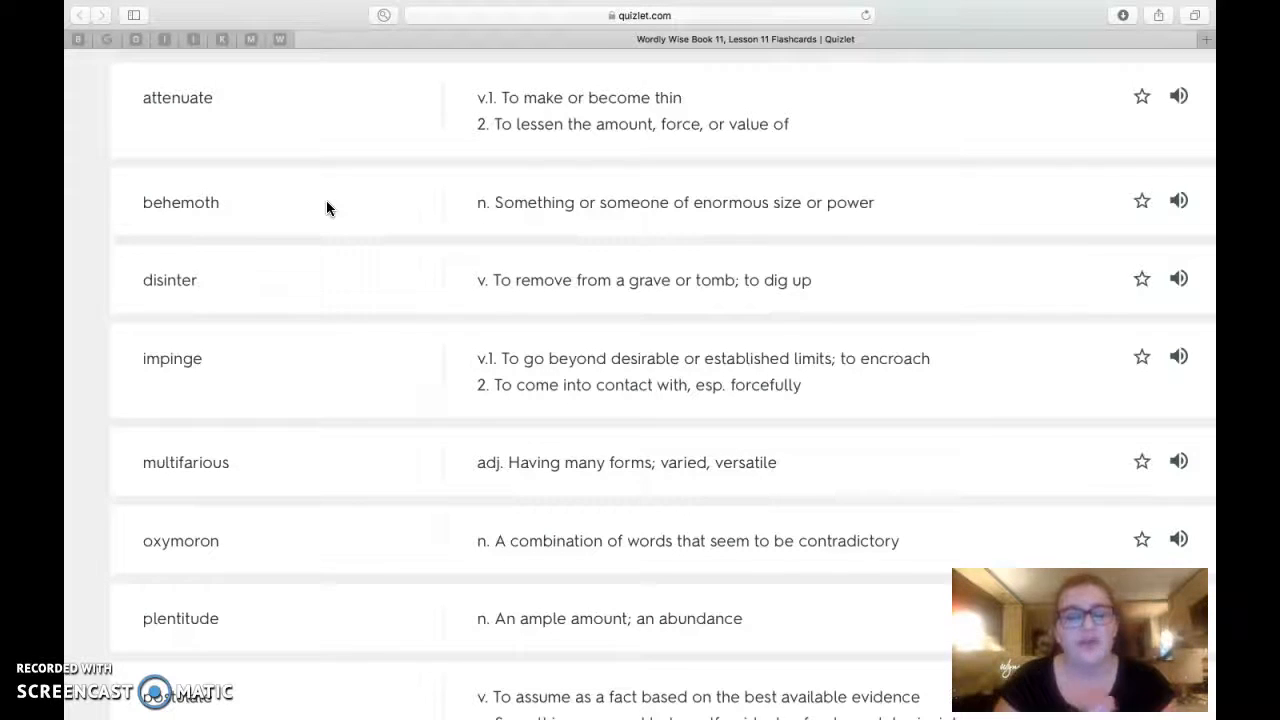
{"action": "scroll", "scroll_direction": "down", "scroll_amount": 3}
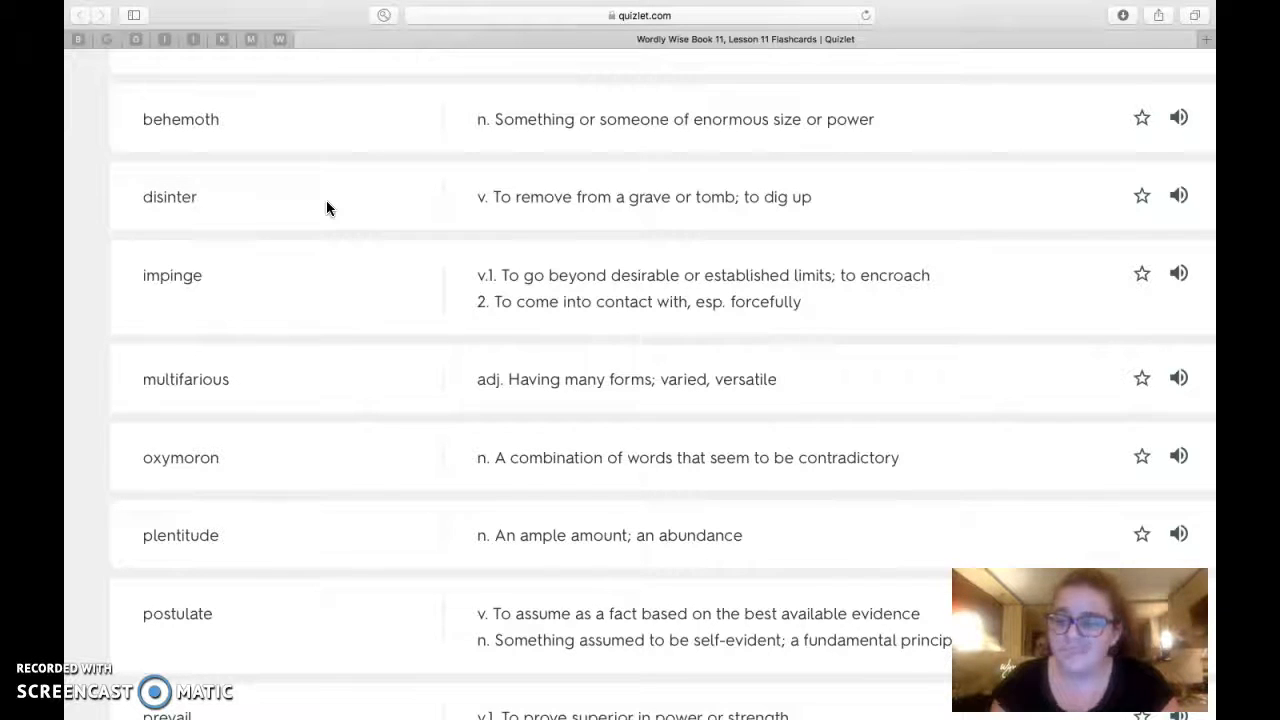
{"action": "scroll", "scroll_direction": "down", "scroll_amount": 3}
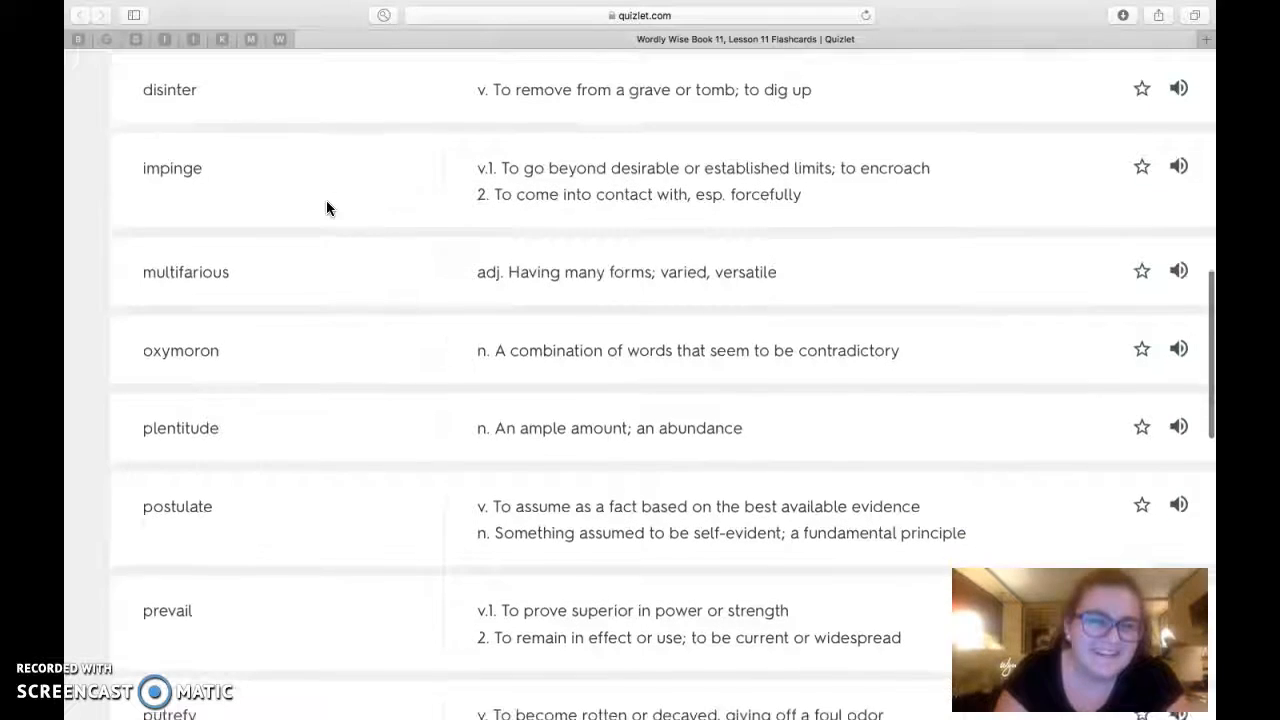
{"action": "scroll", "scroll_direction": "up", "scroll_amount": 3}
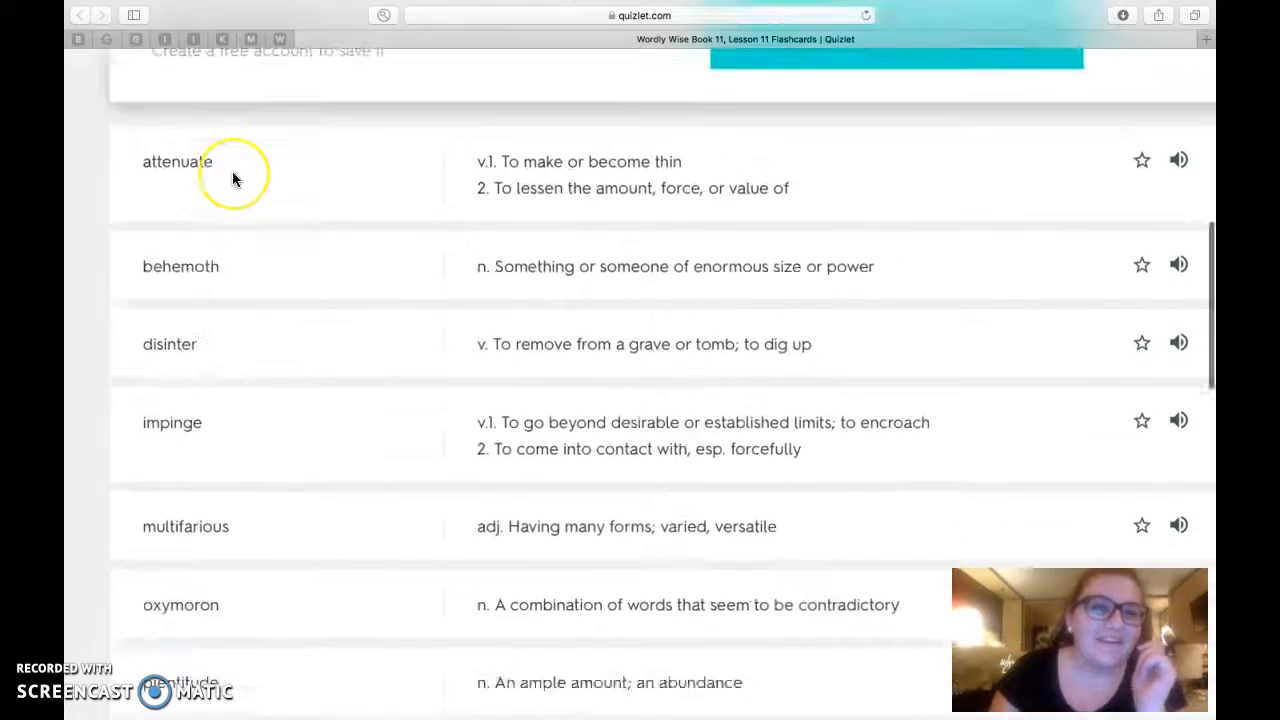
{"action": "scroll", "scroll_direction": "down", "scroll_amount": 3}
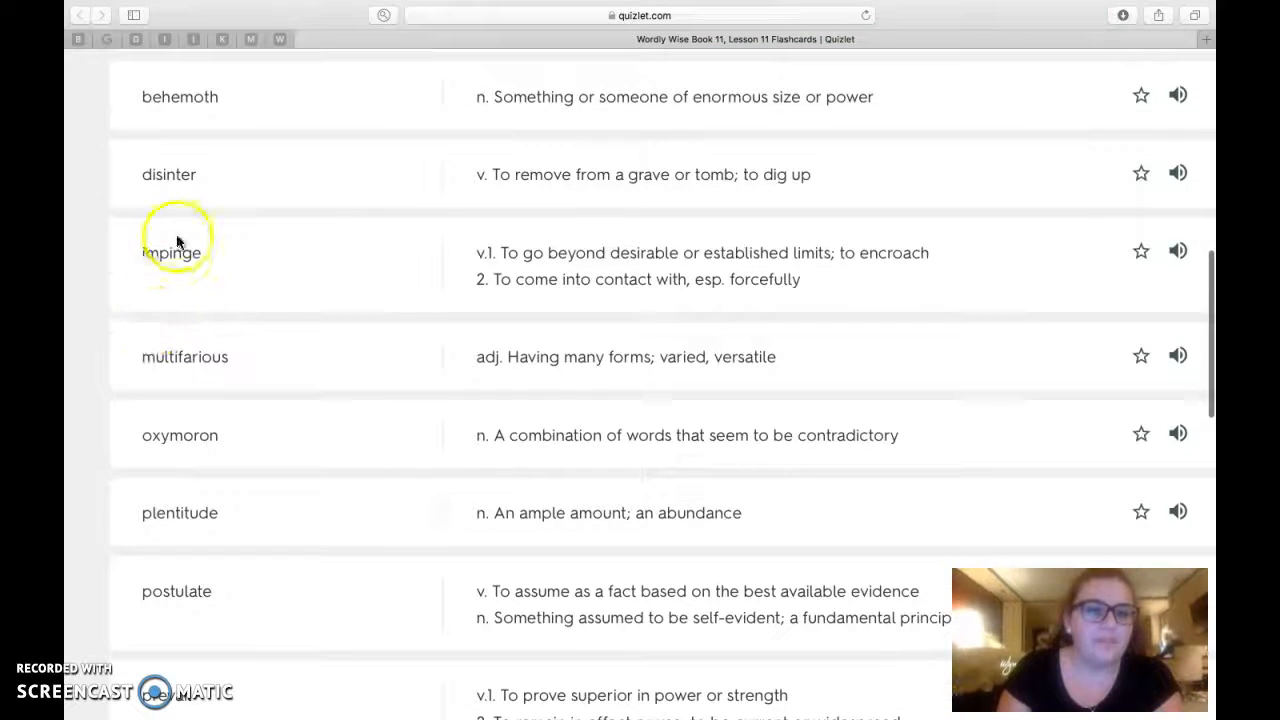
{"action": "scroll", "scroll_direction": "down", "scroll_amount": 3}
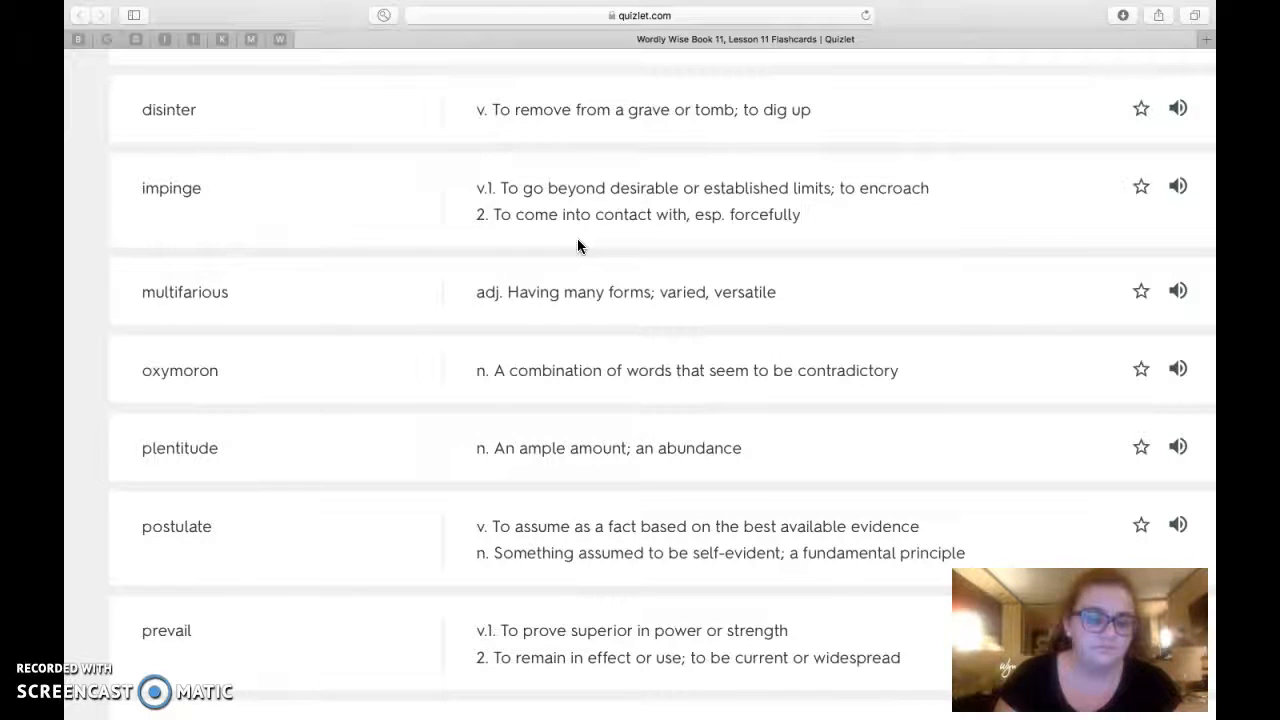
Scroll further so multifarious through succulent, including putrefy and salubrious, come into view
{"action": "scroll", "scroll_direction": "down", "scroll_amount": 3}
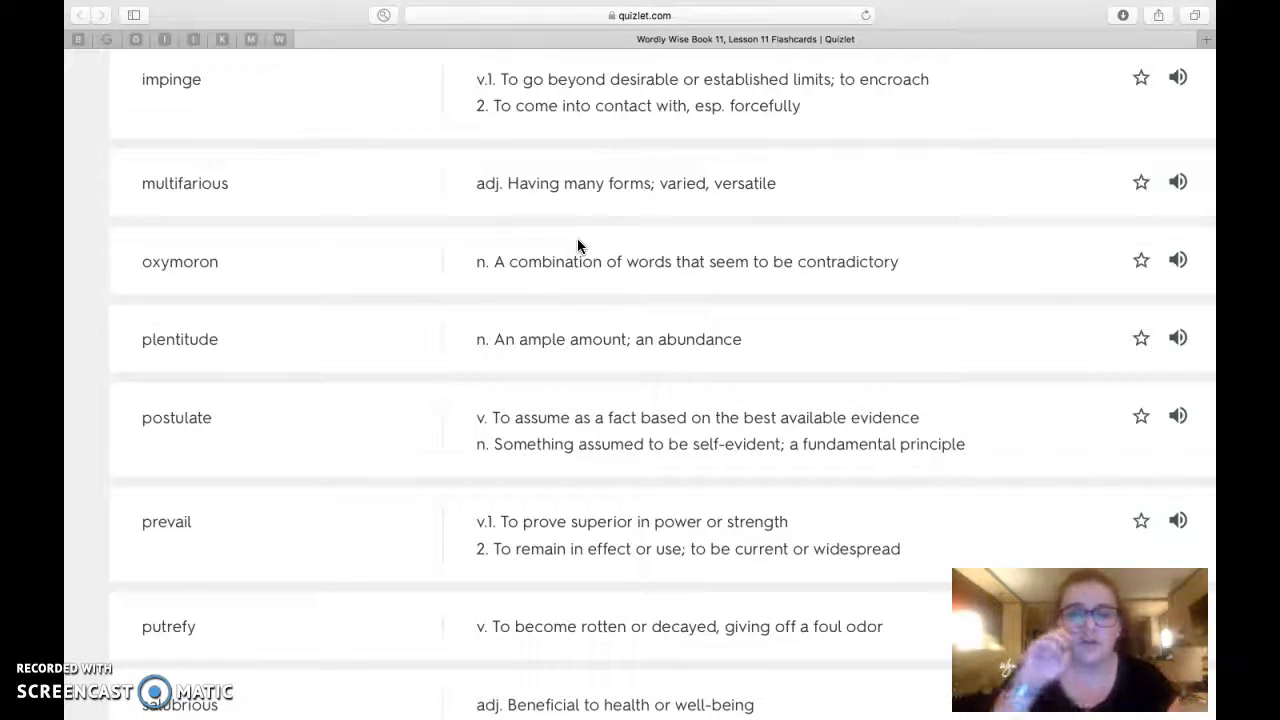
{"action": "scroll", "scroll_direction": "down", "scroll_amount": 3}
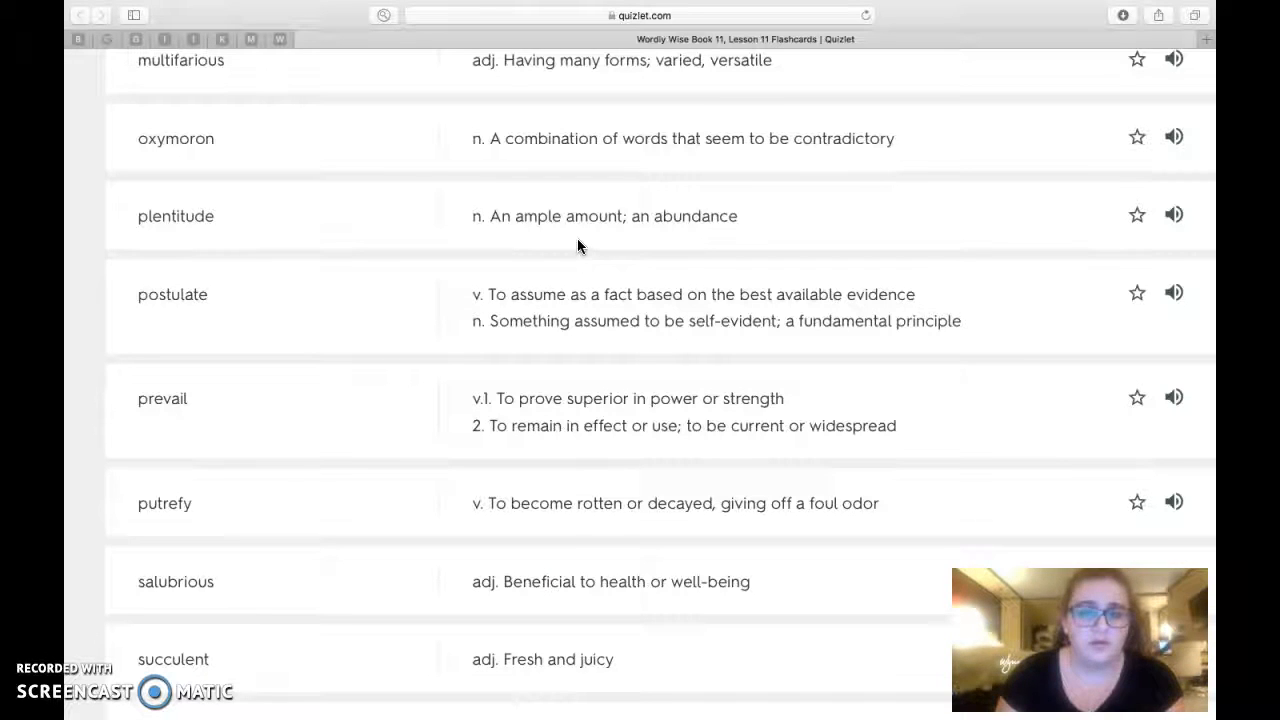
{"action": "mouse_move", "coordinate": [688, 296]}
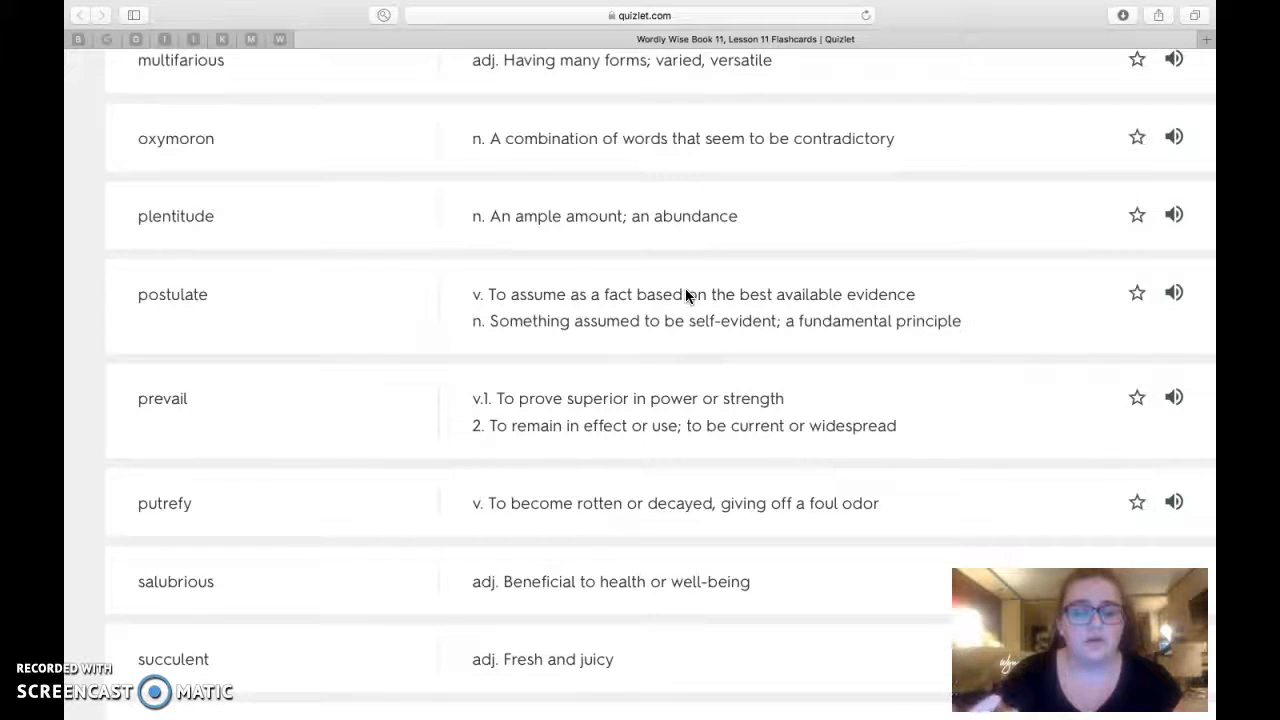
Scroll down to the final terms tundra, unequivocal and vicissitudes with their definitions
{"action": "scroll", "scroll_direction": "down", "scroll_amount": 3}
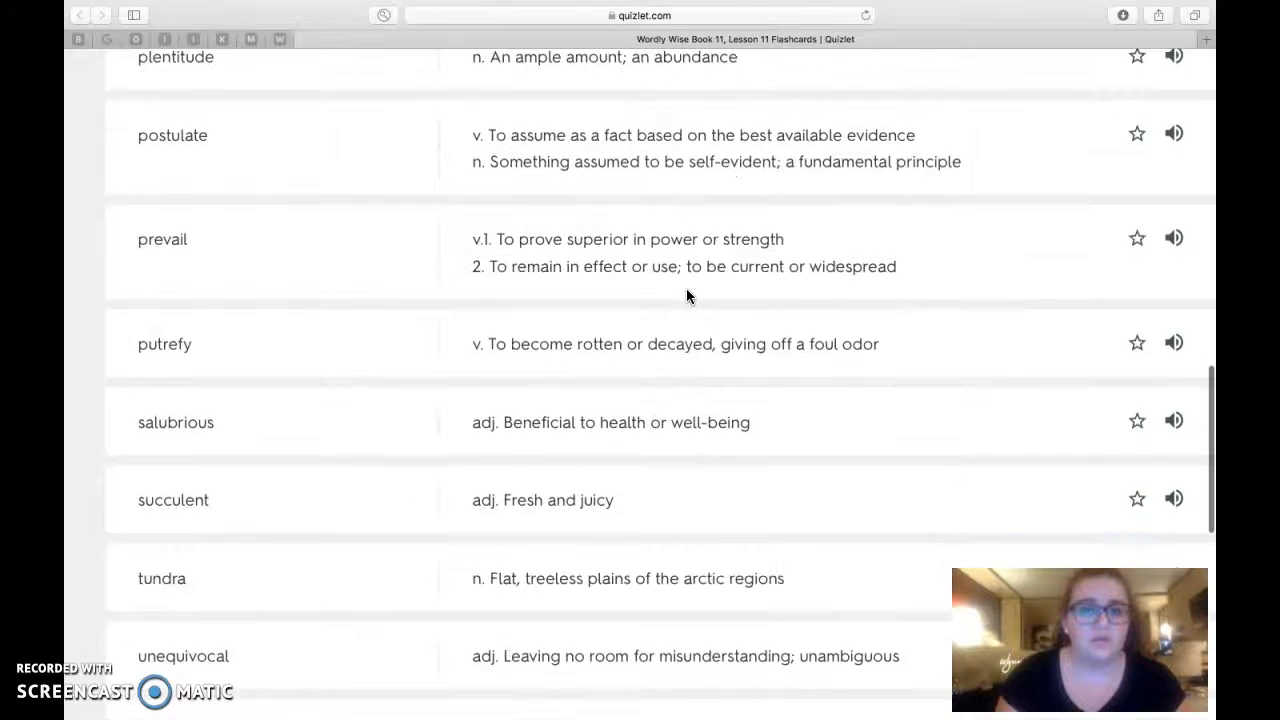
{"action": "scroll", "scroll_direction": "down", "scroll_amount": 3}
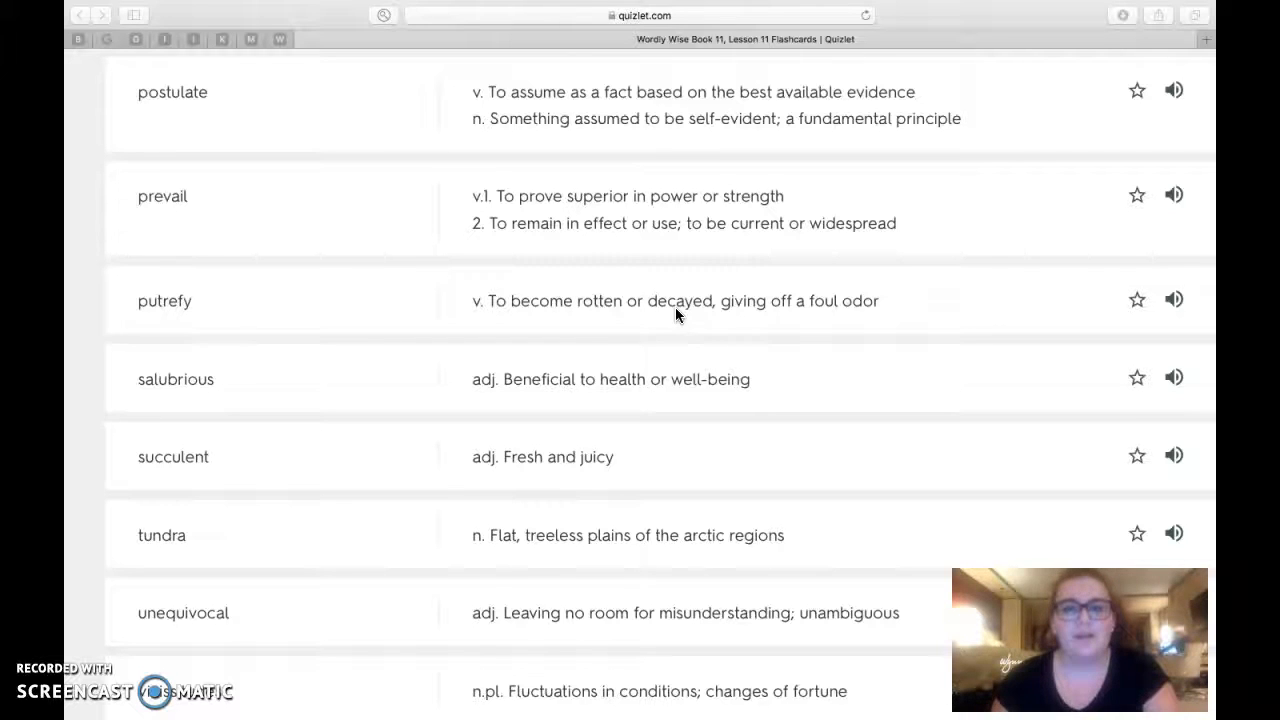
{"action": "scroll", "scroll_direction": "down", "scroll_amount": 3}
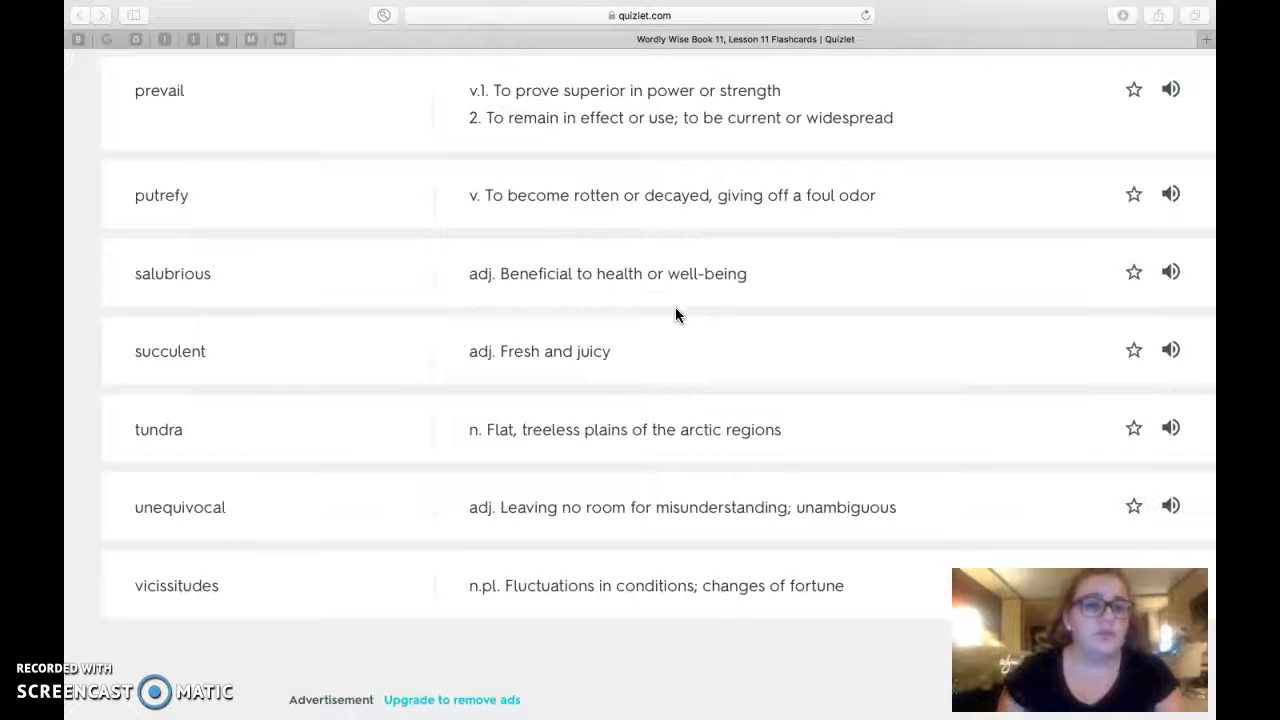
{"action": "scroll", "scroll_direction": "down", "scroll_amount": 3}
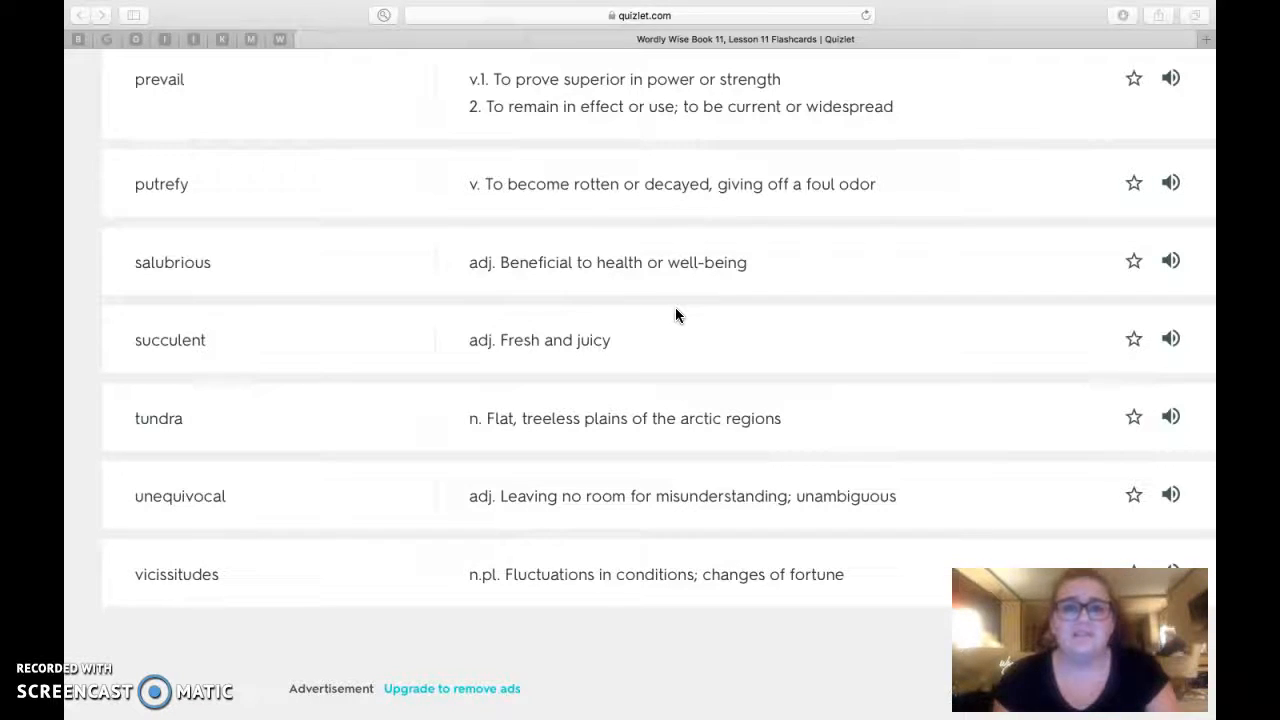
{"action": "scroll", "scroll_direction": "down", "scroll_amount": 3}
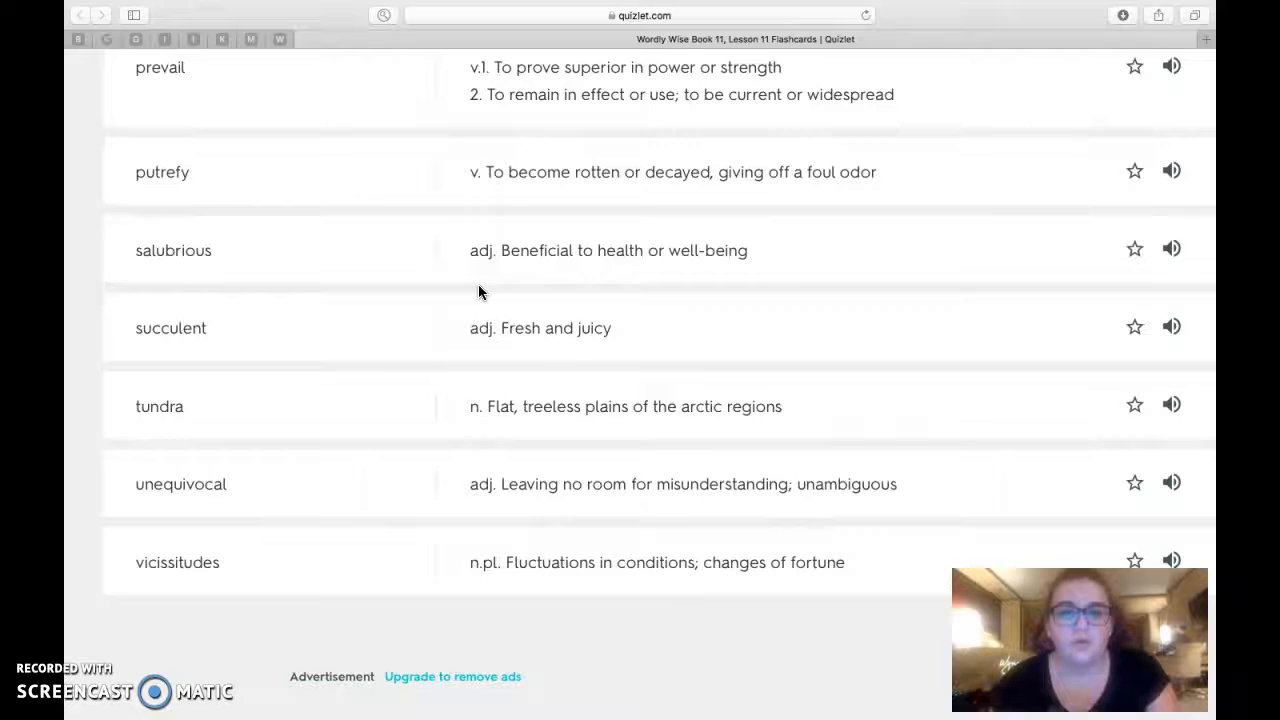
Scroll past vicissitudes so the advertisement line and the top of the purple footer appear
{"action": "scroll", "scroll_direction": "down", "scroll_amount": 3}
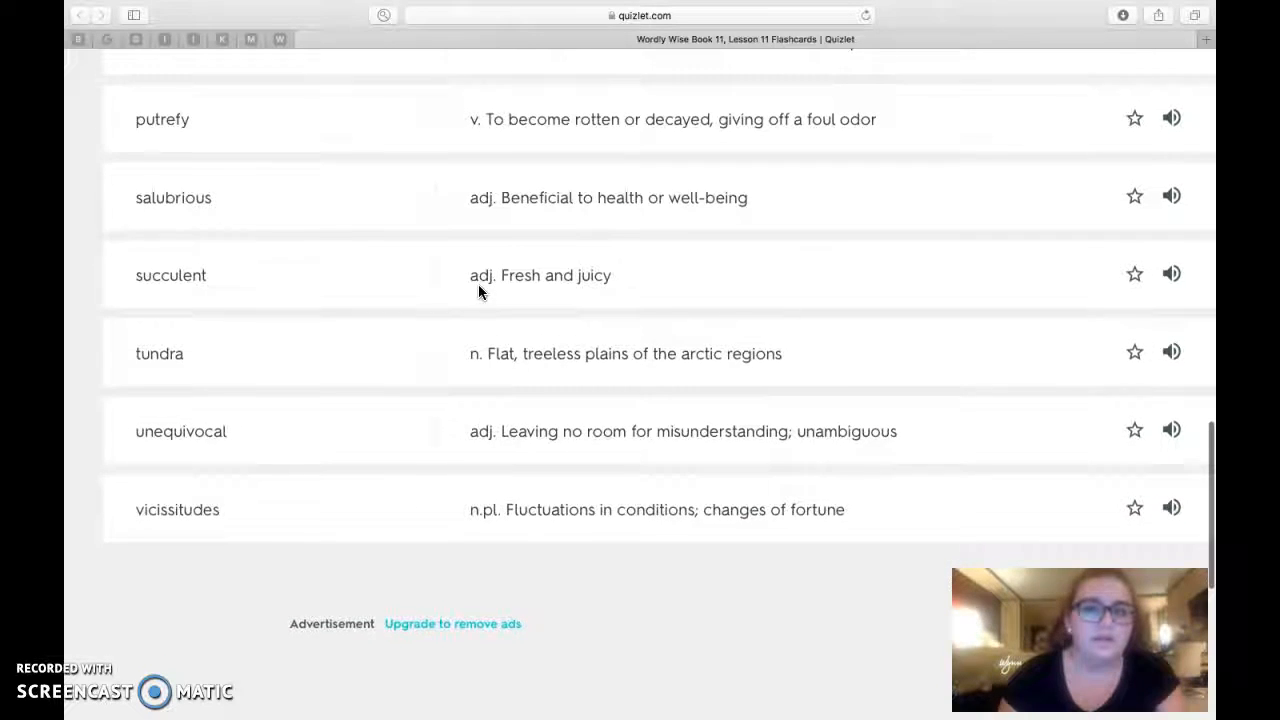
{"action": "scroll", "scroll_direction": "down", "scroll_amount": 3}
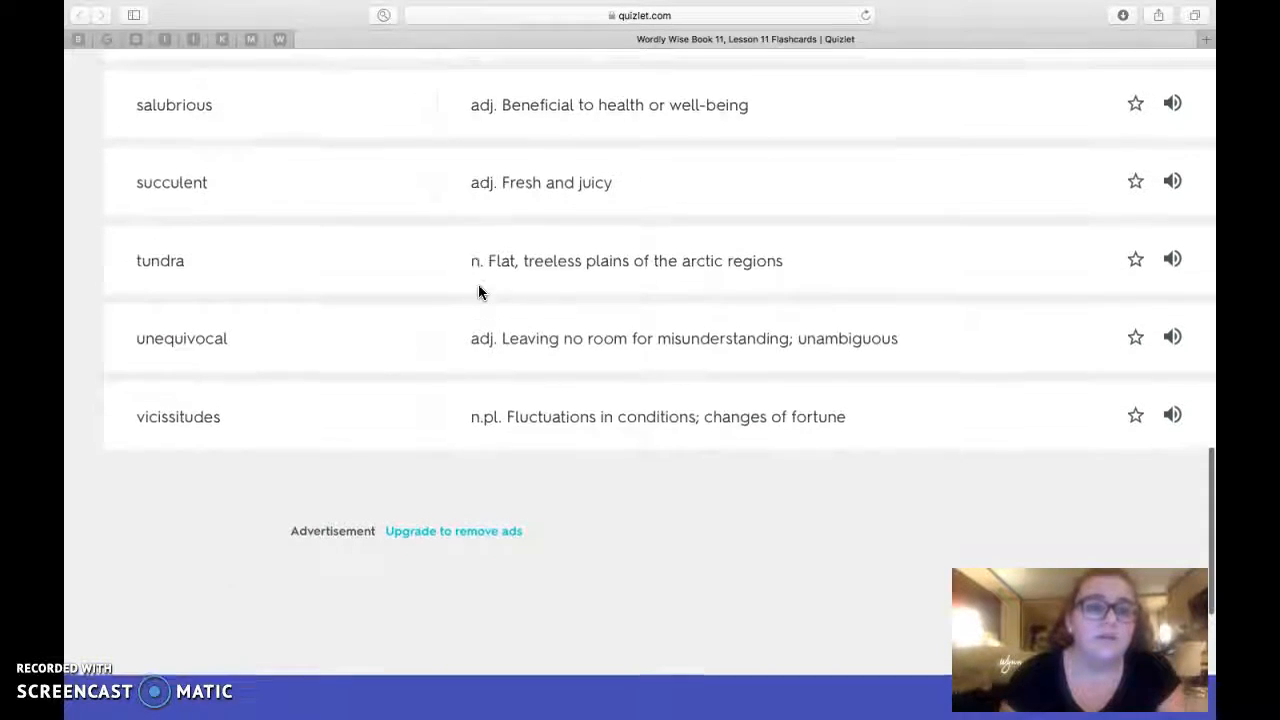
{"action": "scroll", "scroll_direction": "down", "scroll_amount": 3}
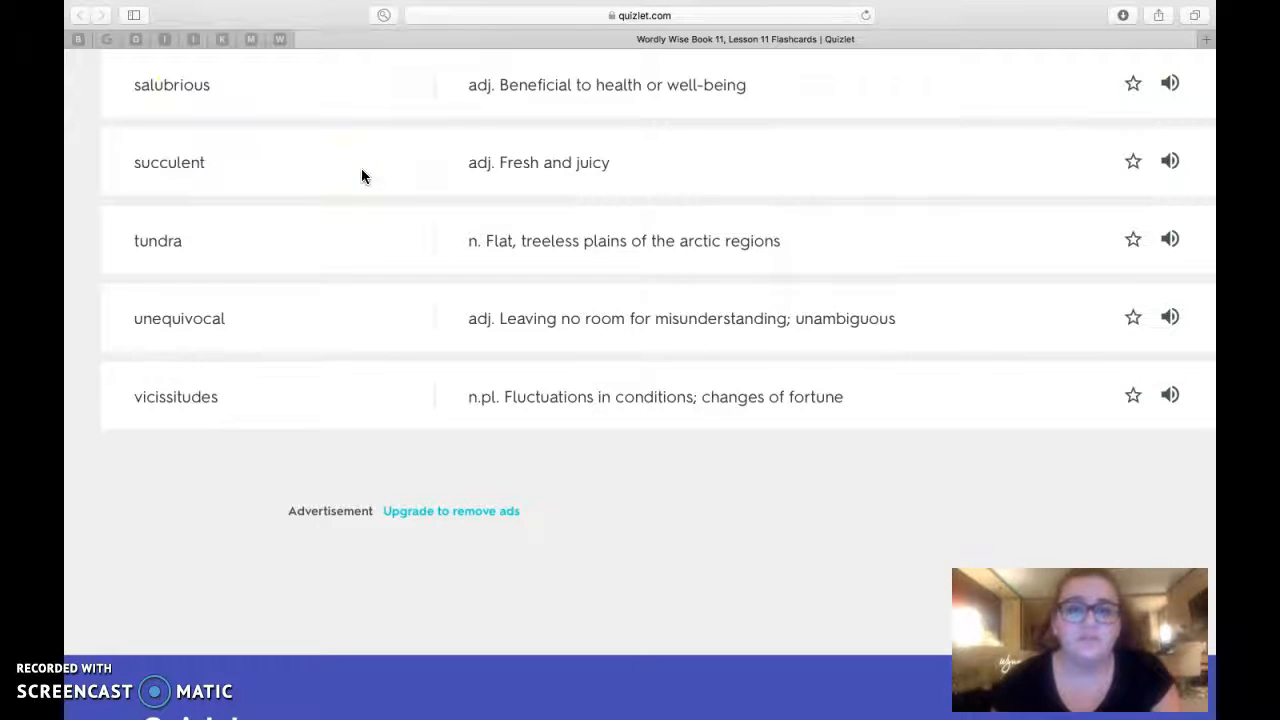
{"action": "scroll", "scroll_direction": "down", "scroll_amount": 3}
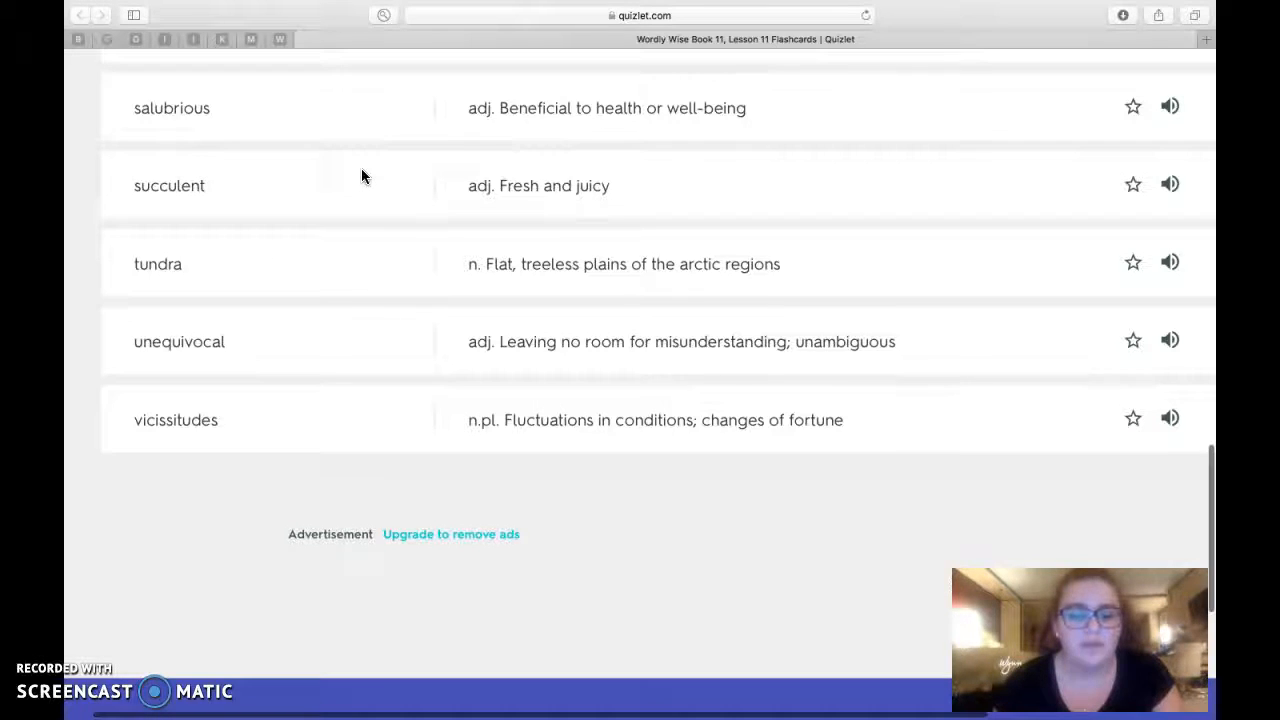
{"action": "scroll", "scroll_direction": "down", "scroll_amount": 3}
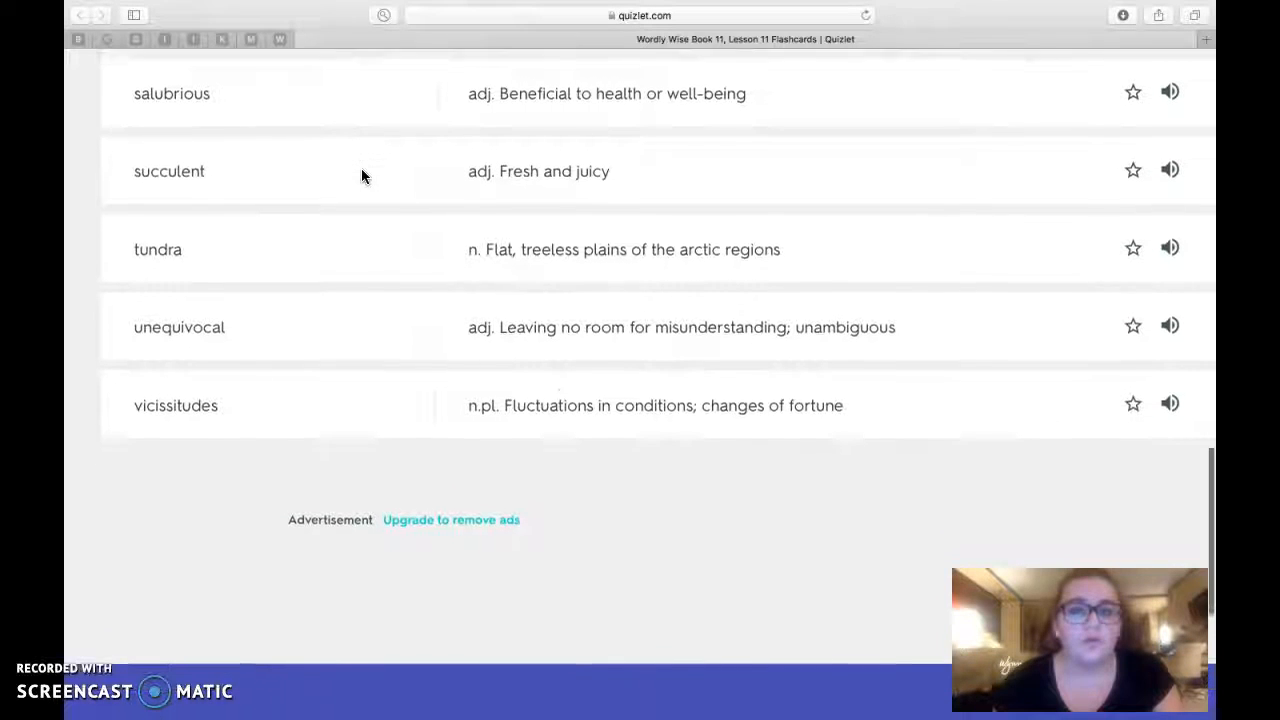
{"action": "scroll", "scroll_direction": "down", "scroll_amount": 3}
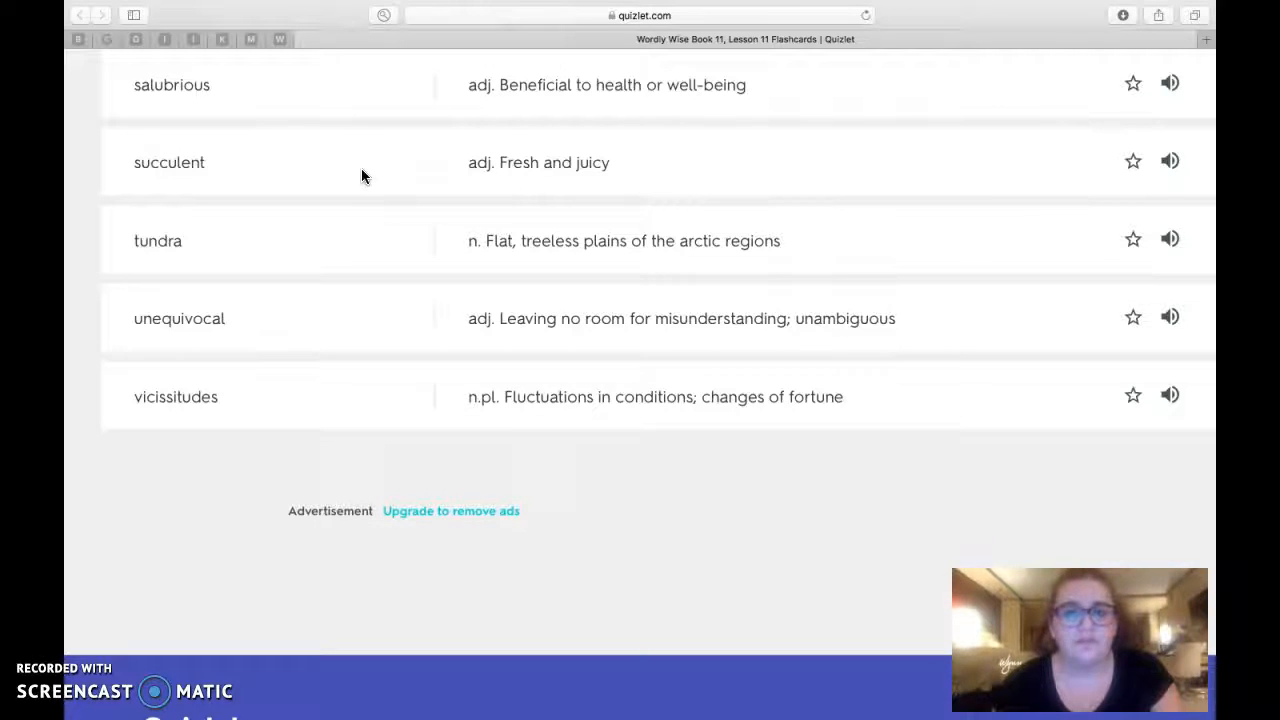
{"action": "scroll", "scroll_direction": "down", "scroll_amount": 3}
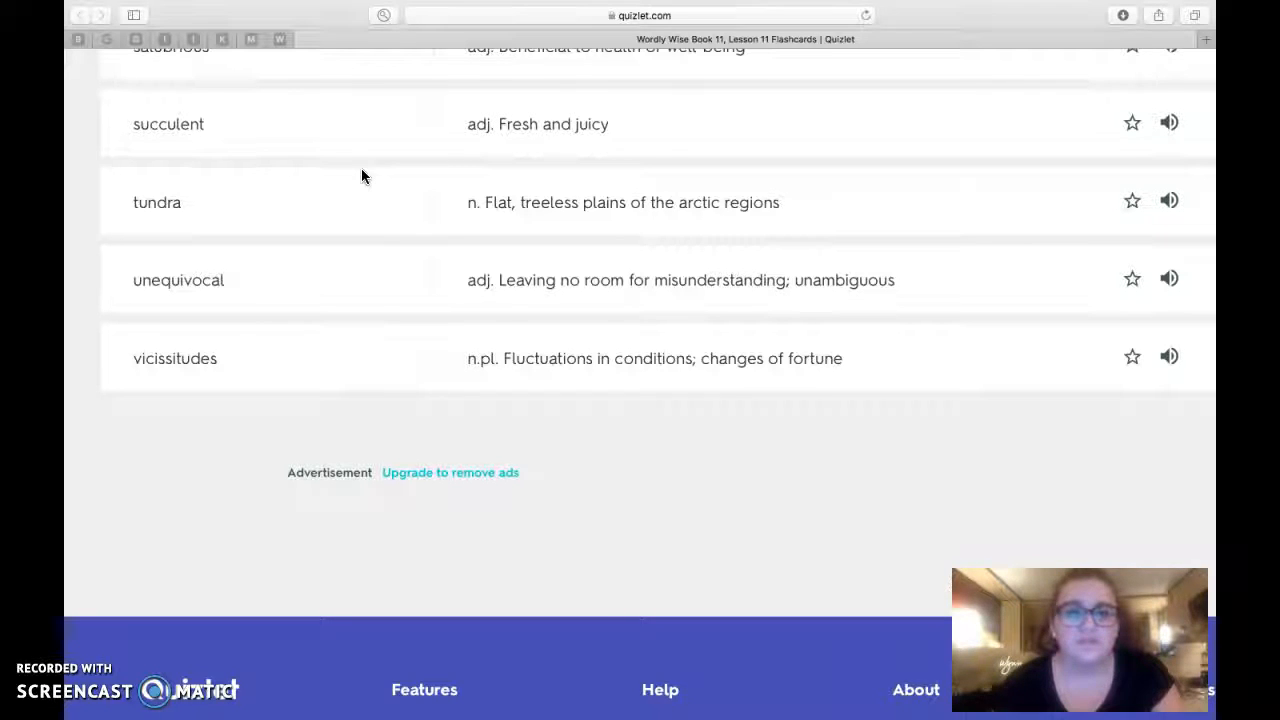
Scroll to the page bottom showing the footer's Features, Help and About link columns
{"action": "scroll", "scroll_direction": "down", "scroll_amount": 3}
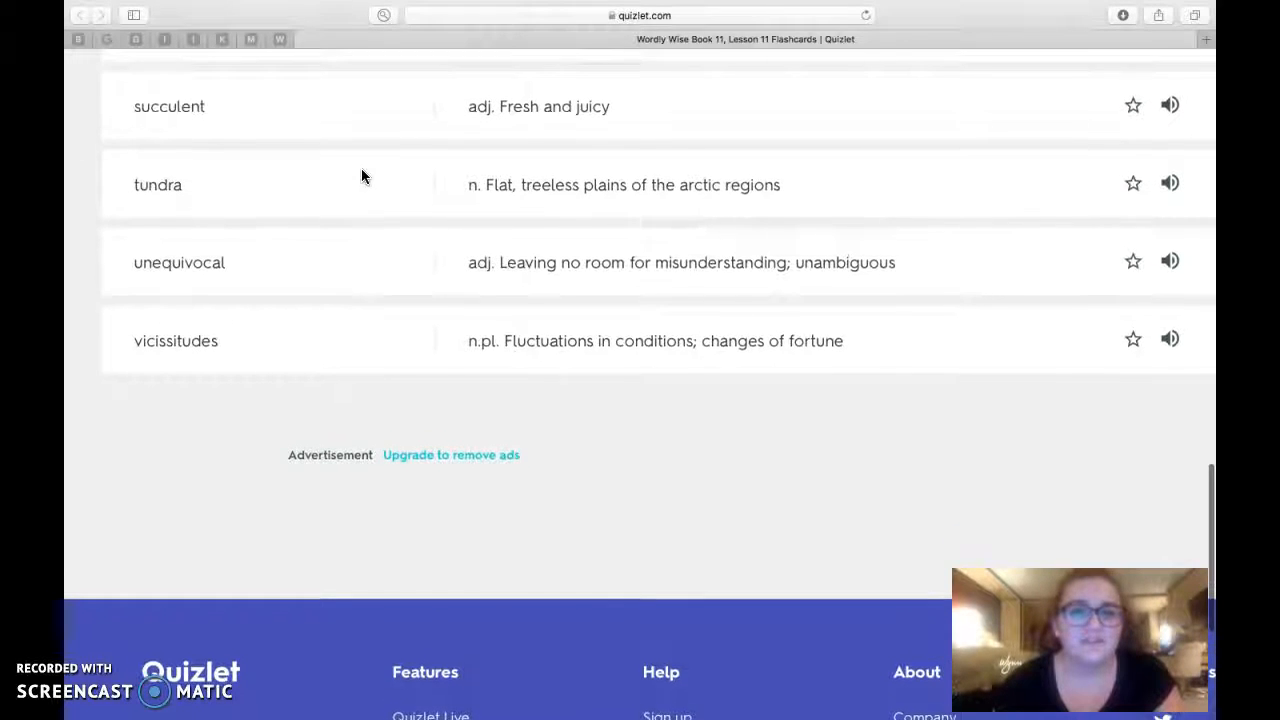
{"action": "scroll", "scroll_direction": "down", "scroll_amount": 3}
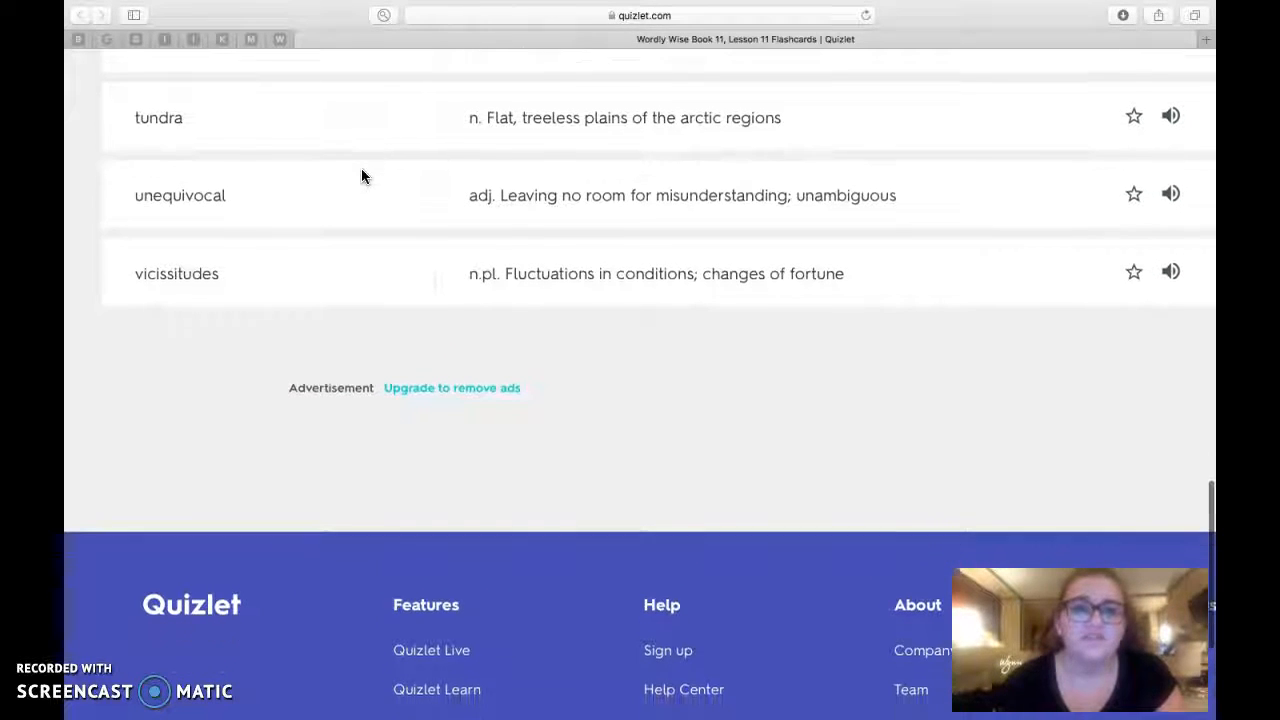
{"action": "scroll", "scroll_direction": "down", "scroll_amount": 3}
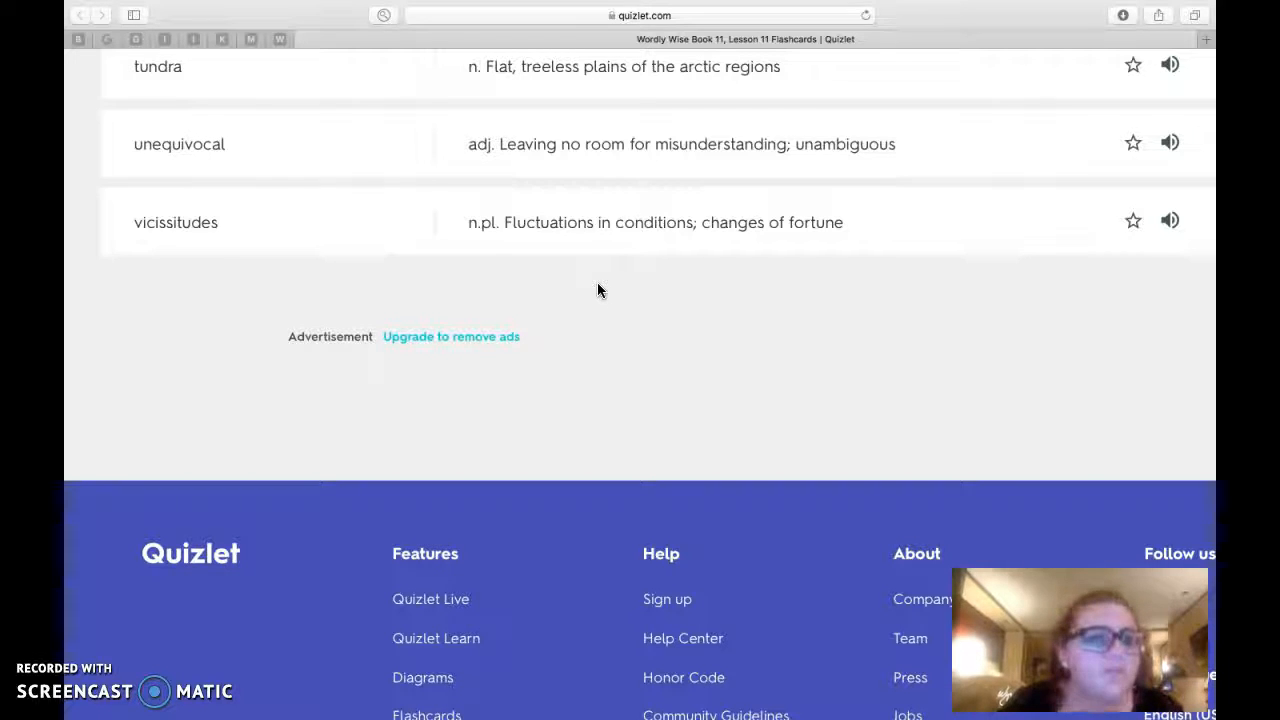
{"action": "left_click", "coordinate": [1168, 220]}
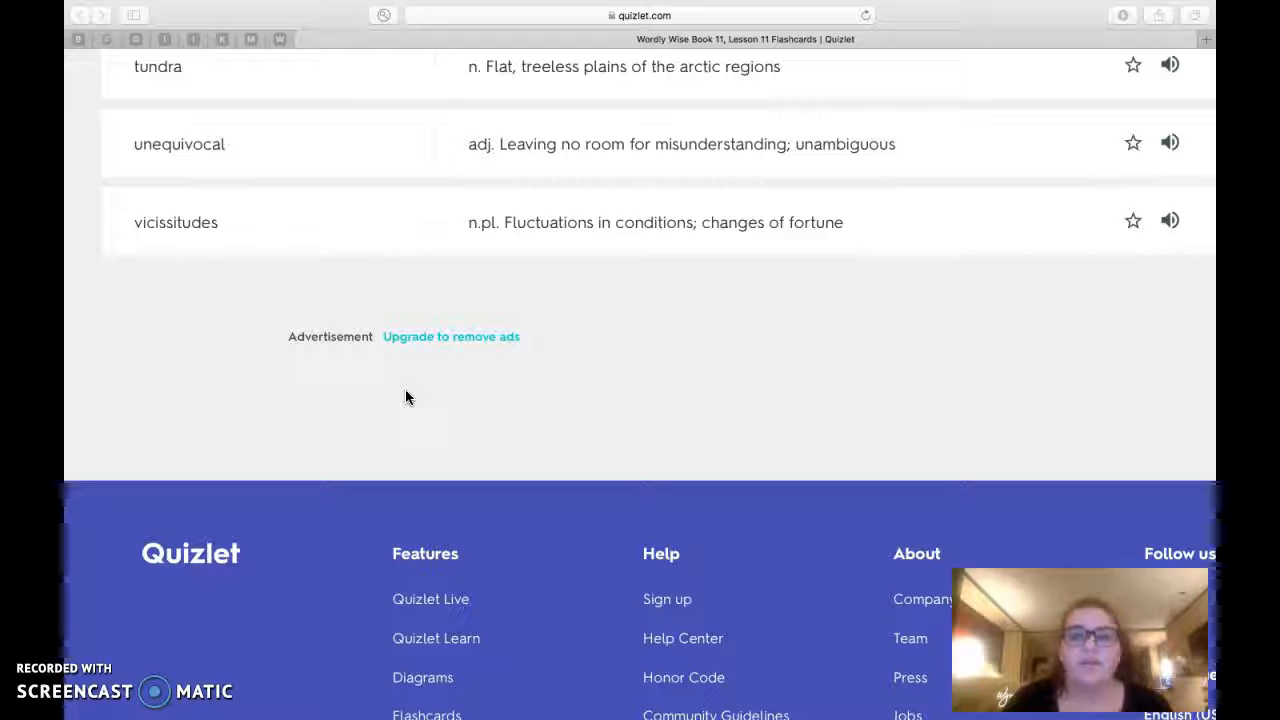
{"action": "mouse_move", "coordinate": [118, 664]}
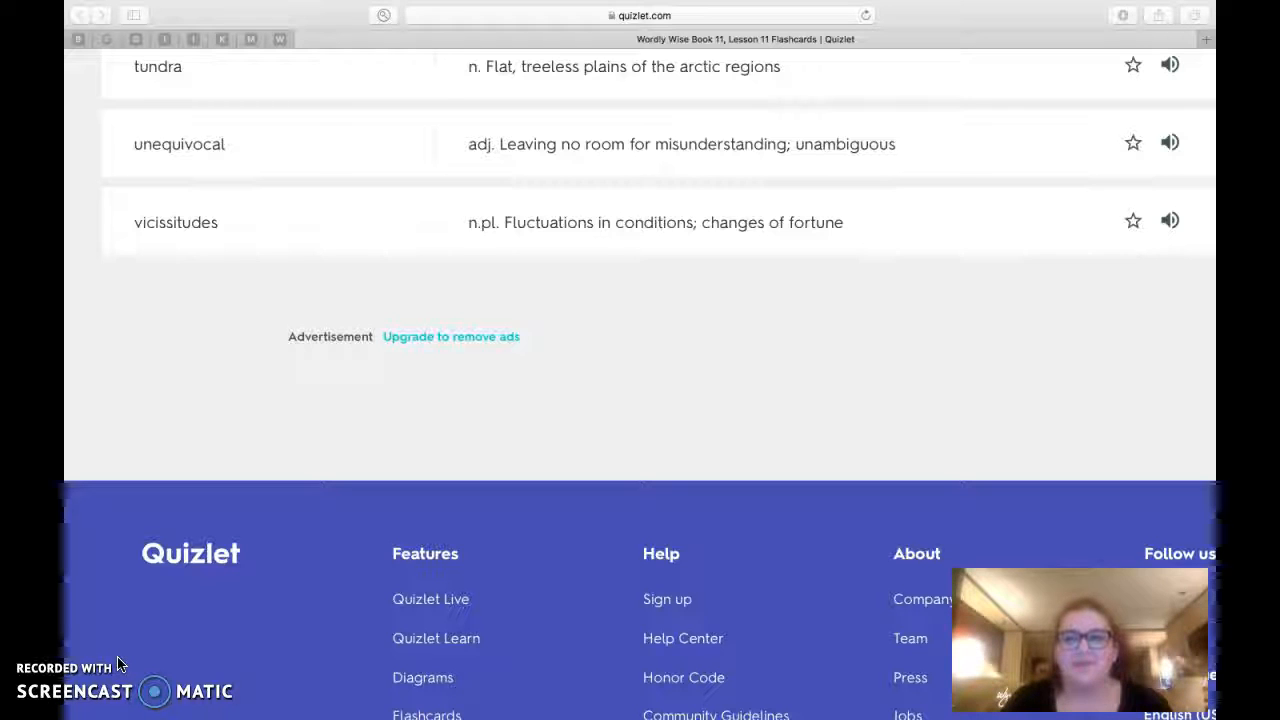